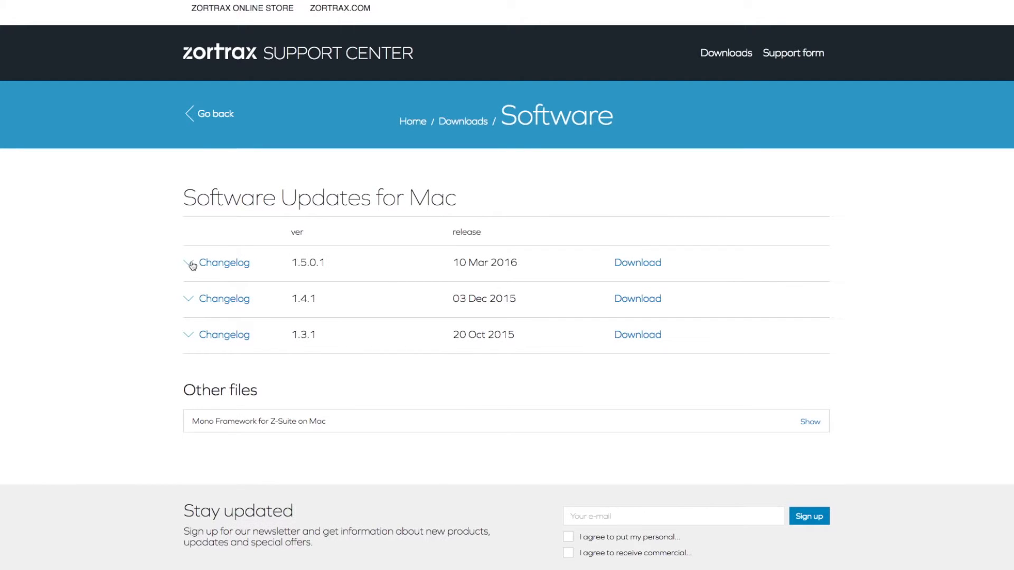
- Expand the release notes for Mac version 1.5.0.1 on the Software Updates page
{"action": "left_click", "coordinate": [224, 262]}
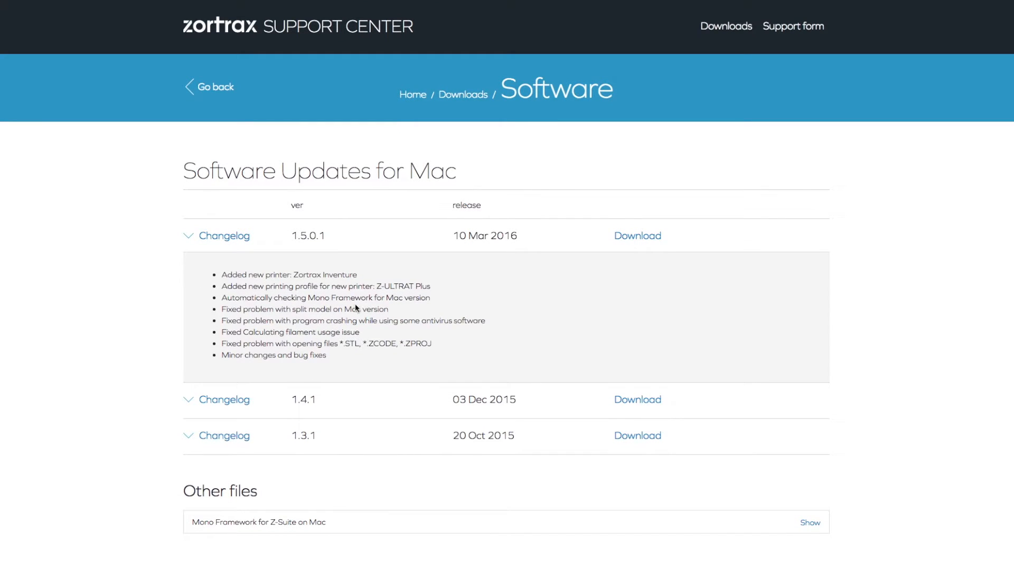
{"action": "mouse_move", "coordinate": [148, 293]}
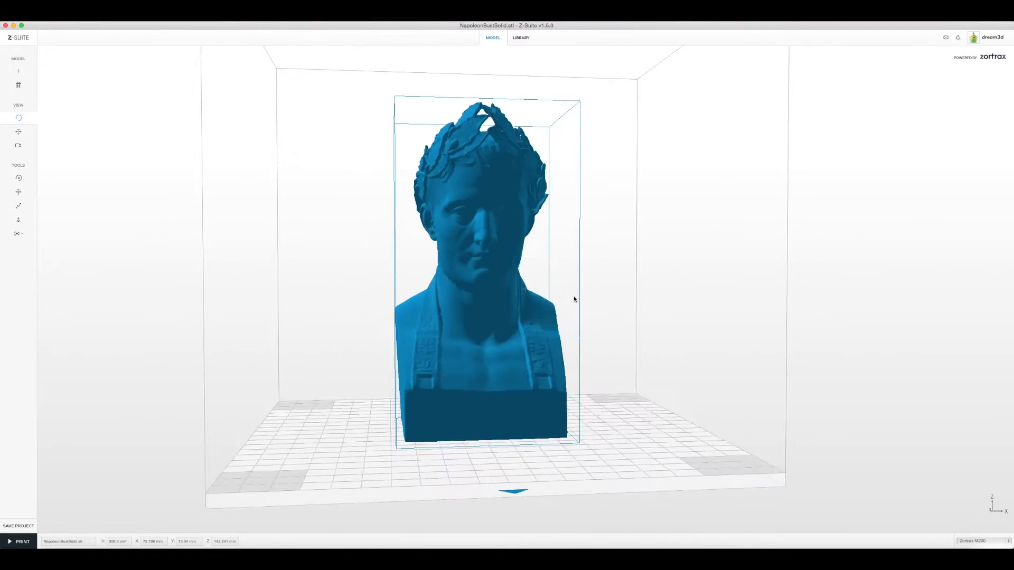
- Split the Napoleon bust at Z height about 19.376 and place the head beside the base
{"action": "left_click", "coordinate": [18, 233]}
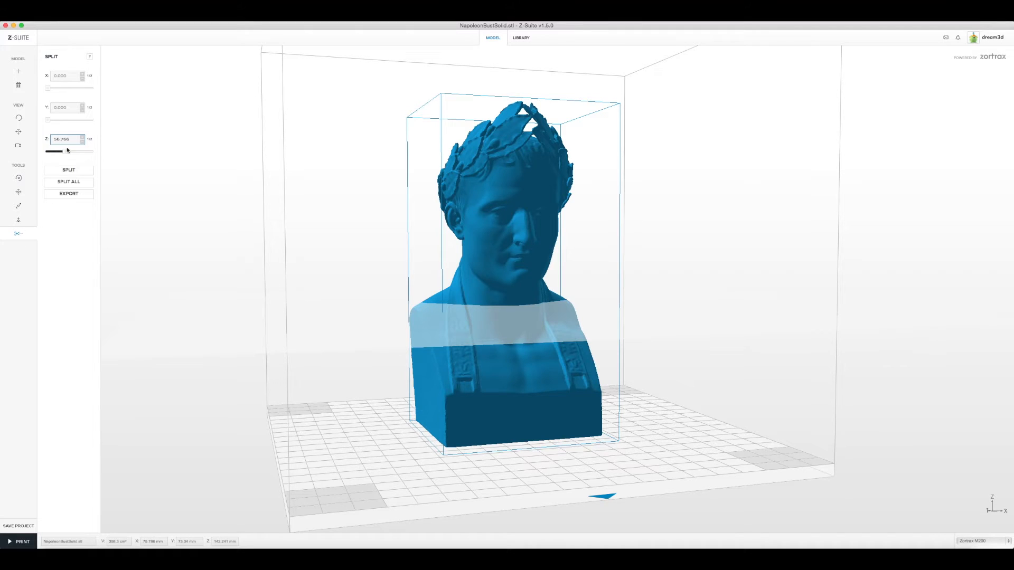
{"action": "left_click_drag", "start_coordinate": [55, 152], "coordinate": [63, 152]}
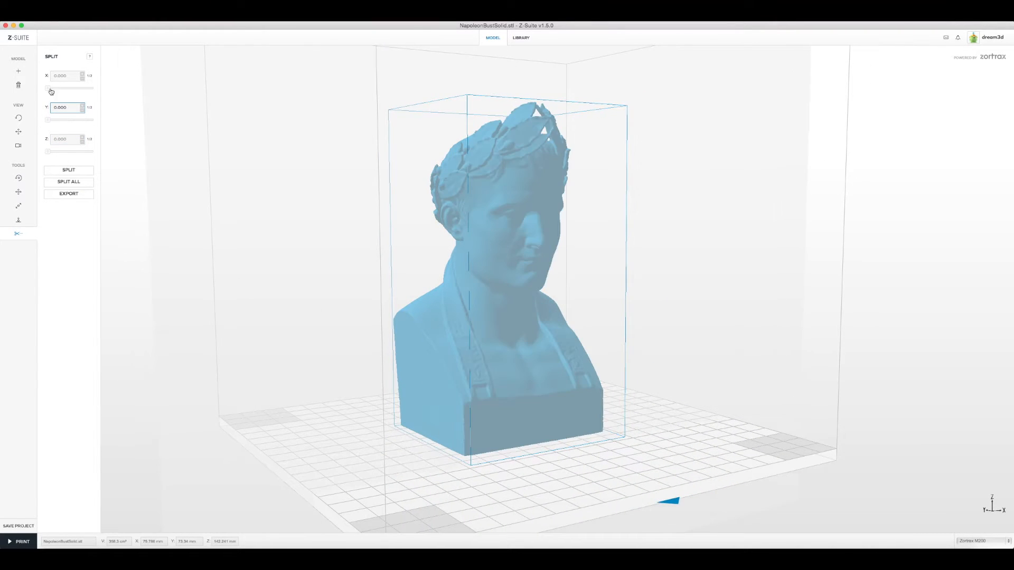
{"action": "left_click_drag", "start_coordinate": [49, 89], "coordinate": [72, 88]}
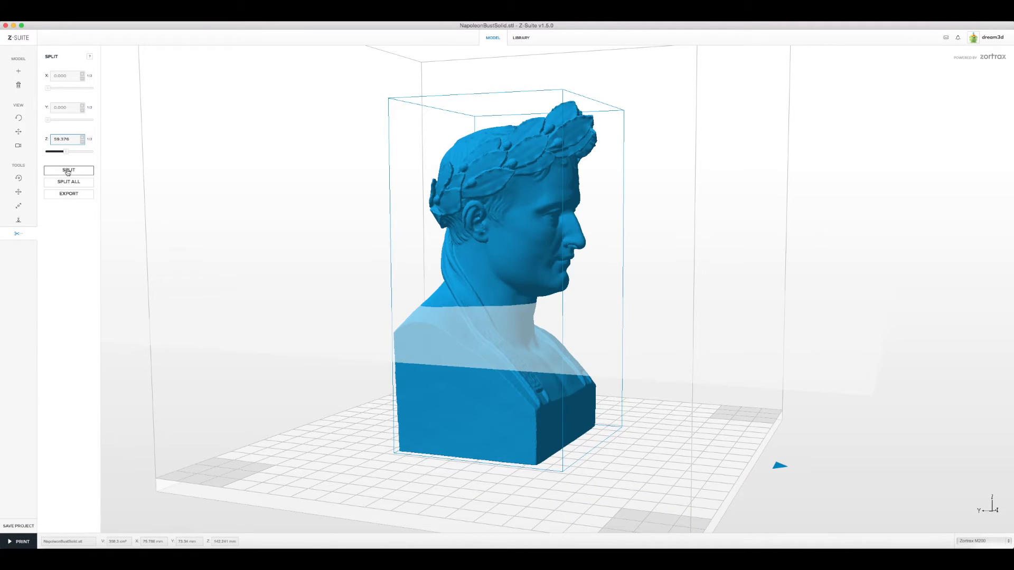
{"action": "left_click", "coordinate": [69, 171]}
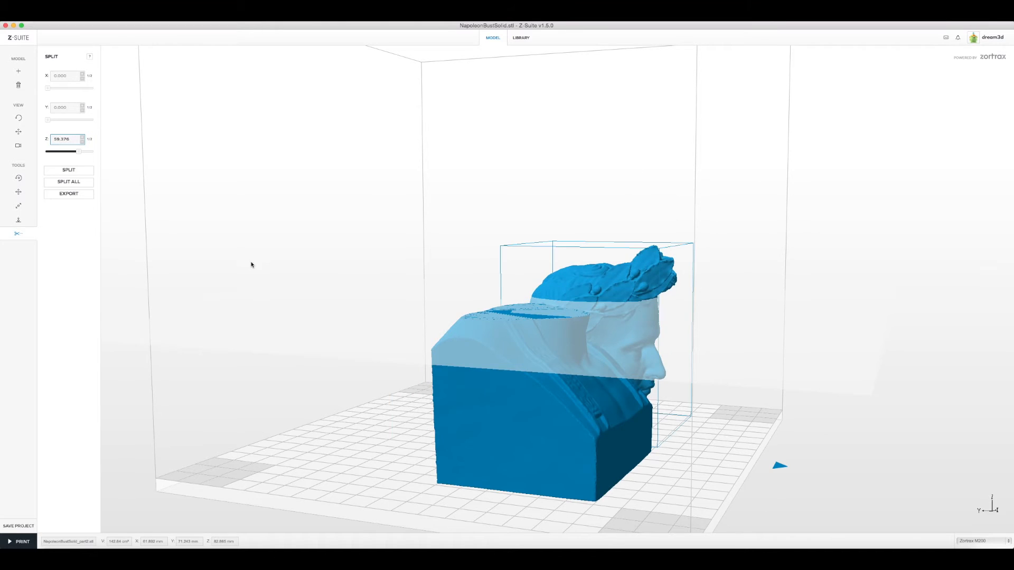
{"action": "left_click", "coordinate": [69, 170]}
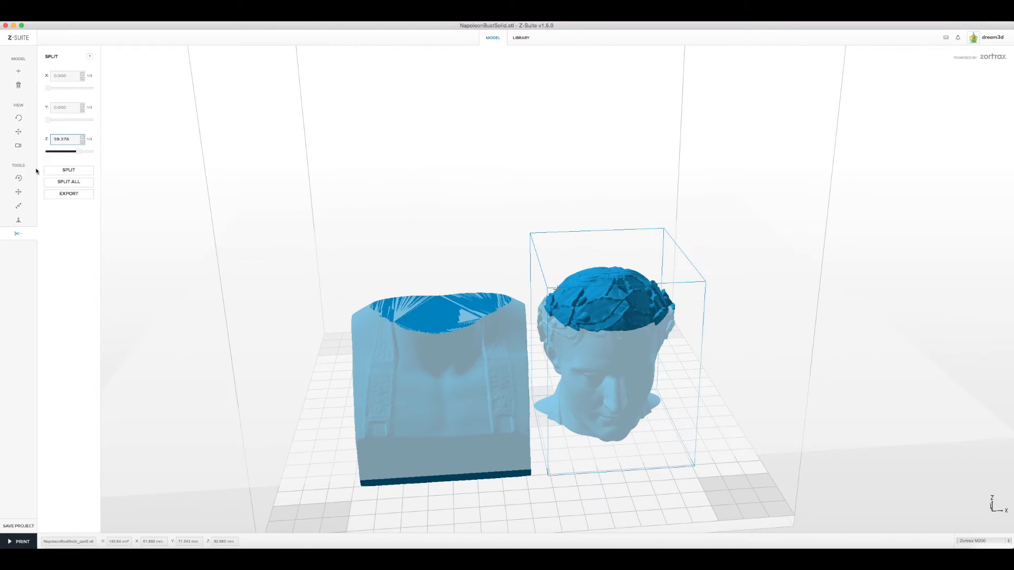